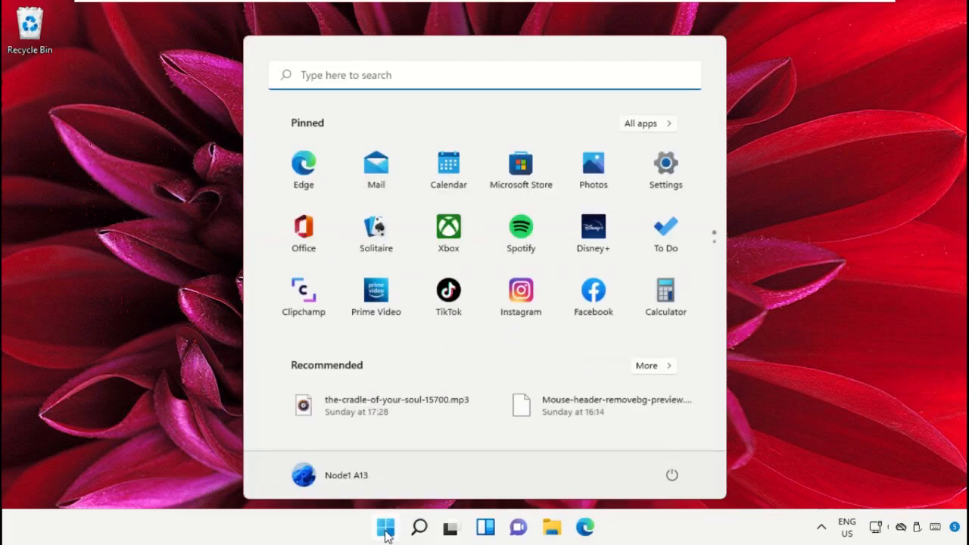
# Launch Task Manager from a Start search and choose File > Run new task.
pyautogui.write('task manager')
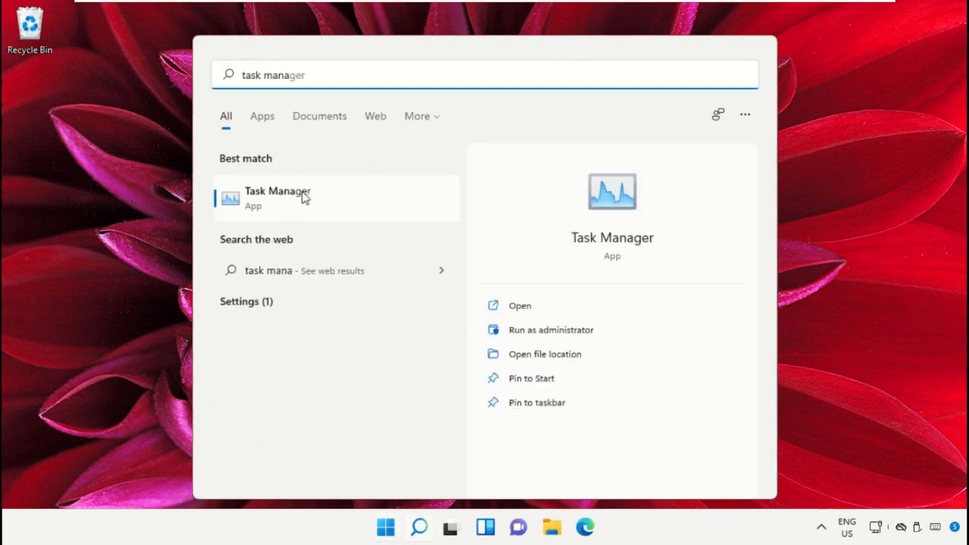
pyautogui.click(303, 197)
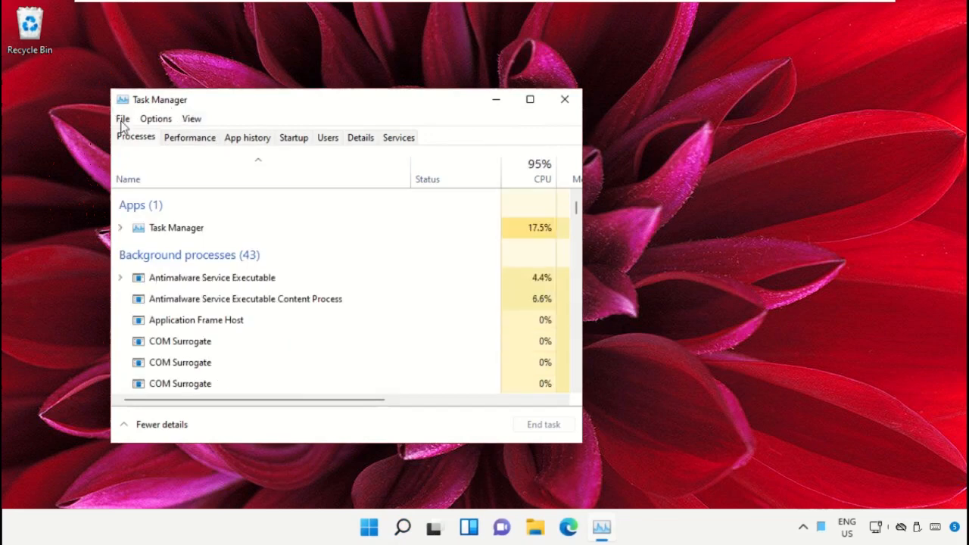
pyautogui.click(121, 118)
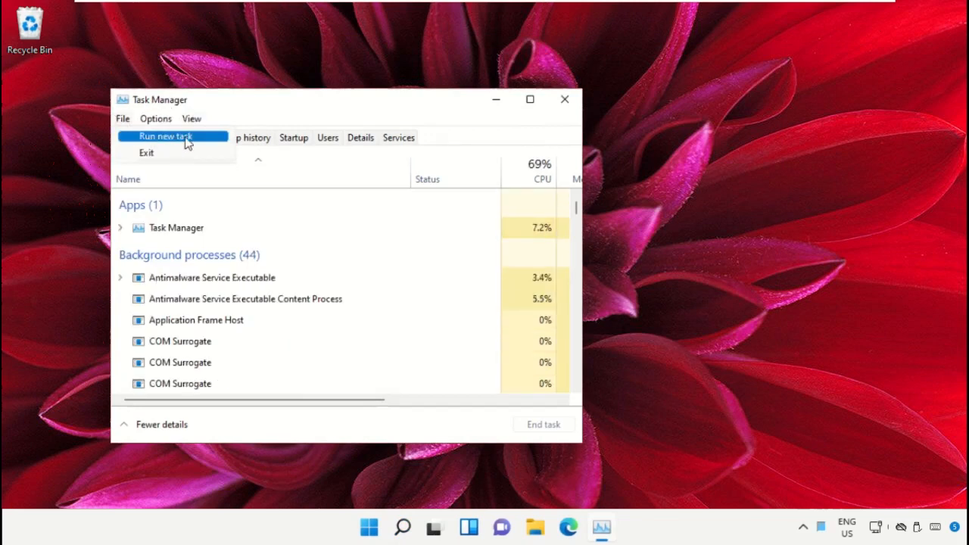
pyautogui.click(165, 136)
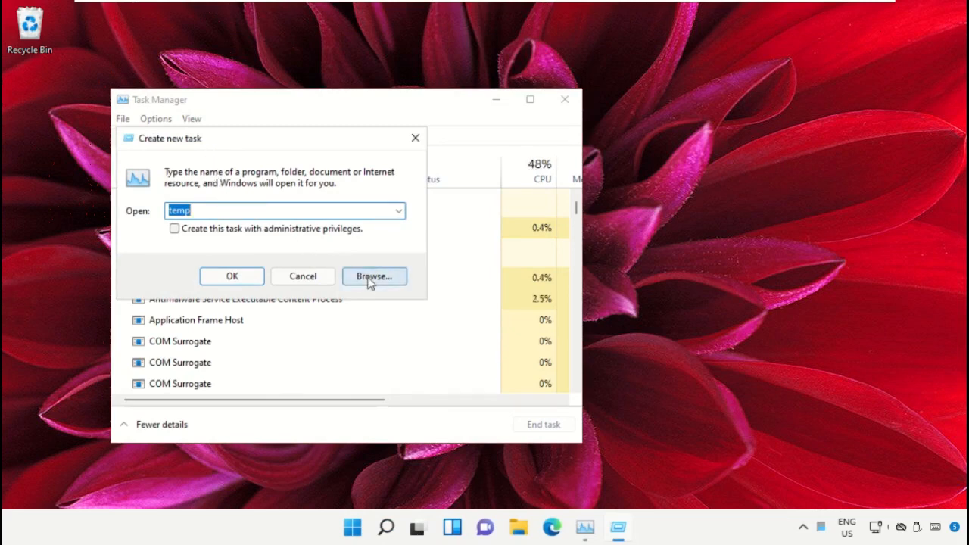
# Browse to C:\Windows\System32 and pick cmd.exe as the program to run.
pyautogui.click(374, 275)
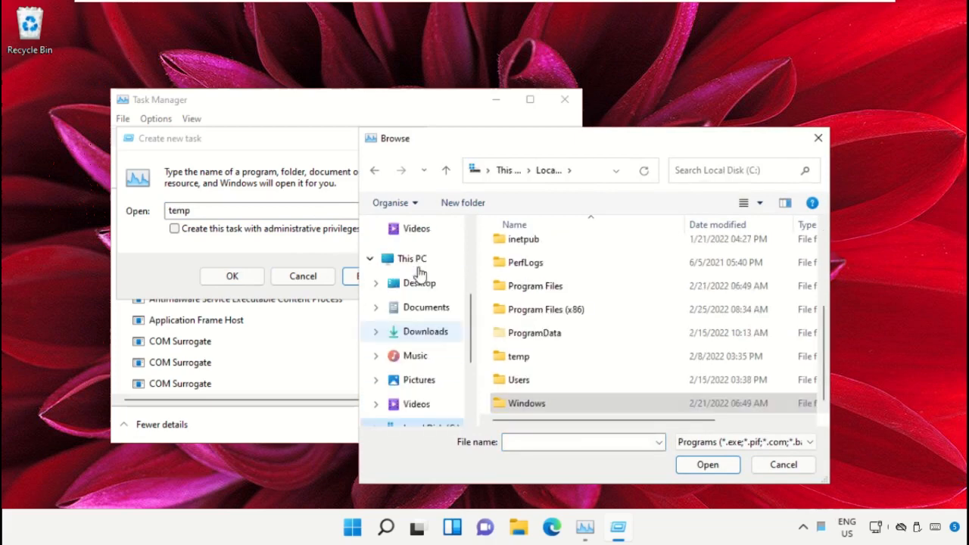
pyautogui.click(412, 257)
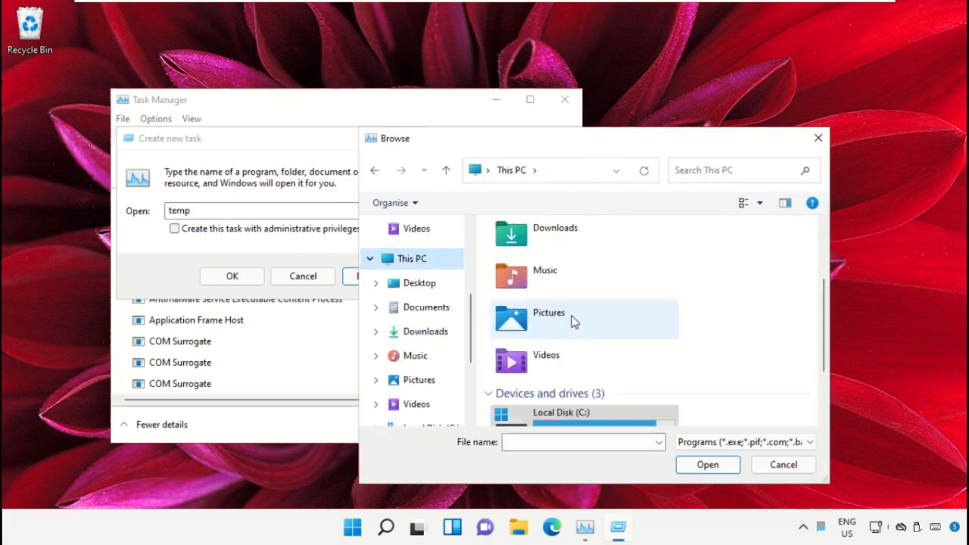
pyautogui.doubleClick(562, 415)
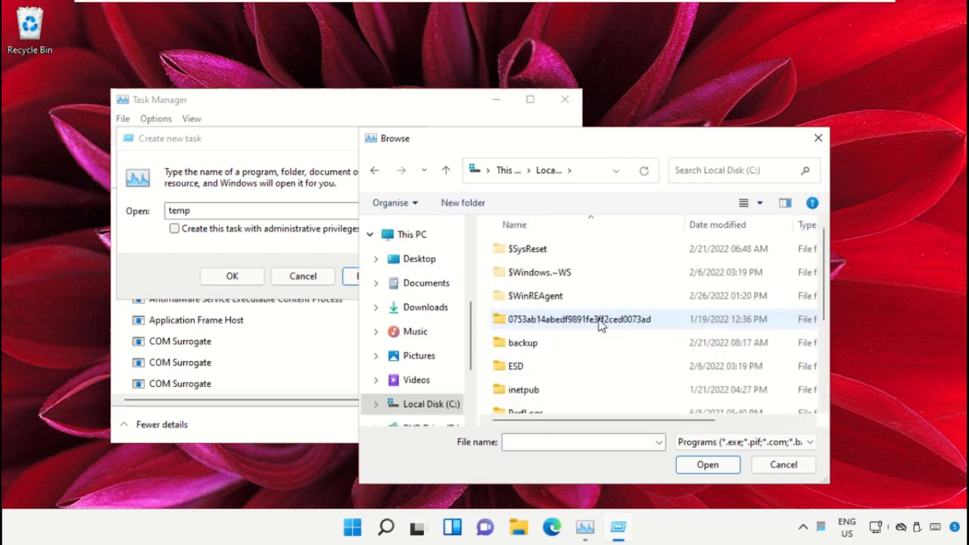
pyautogui.scroll(-3)
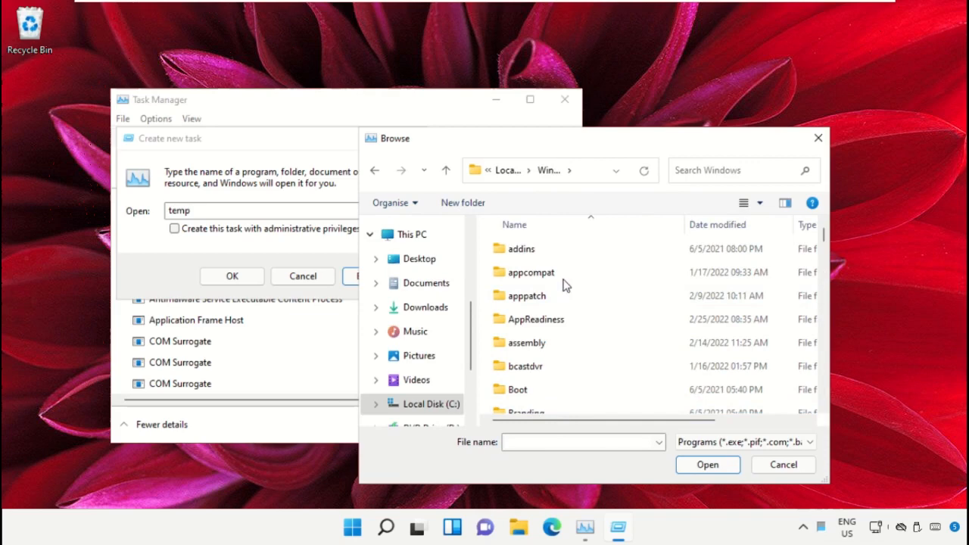
pyautogui.scroll(-3)
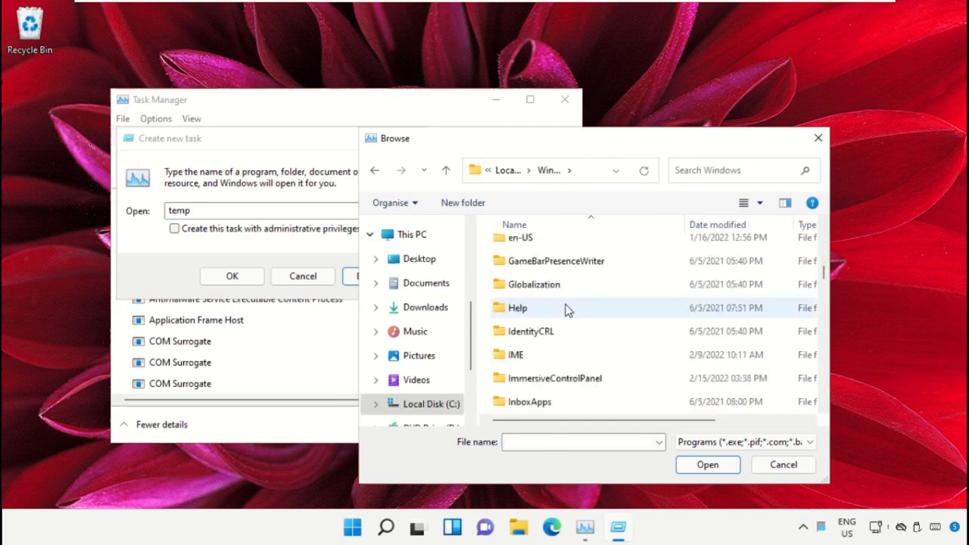
pyautogui.scroll(-3)
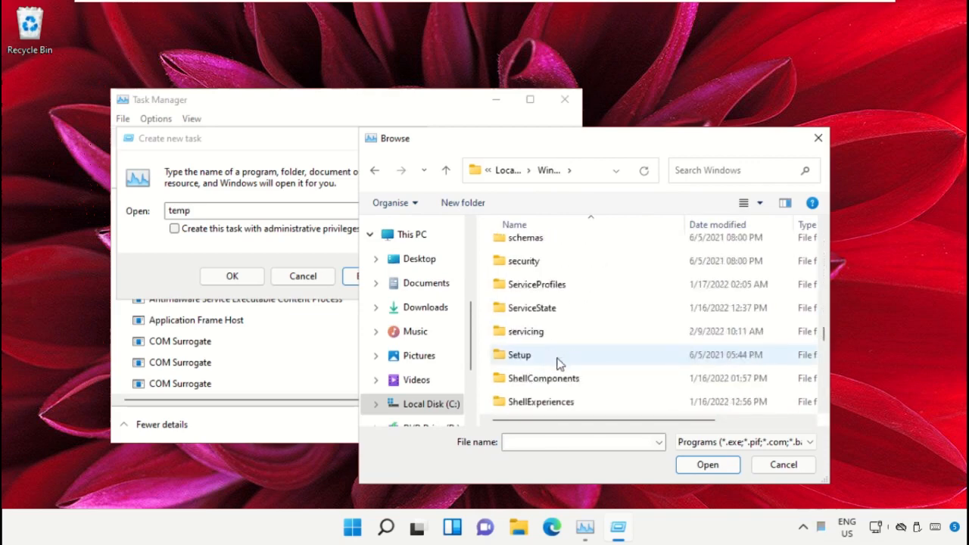
pyautogui.scroll(-3)
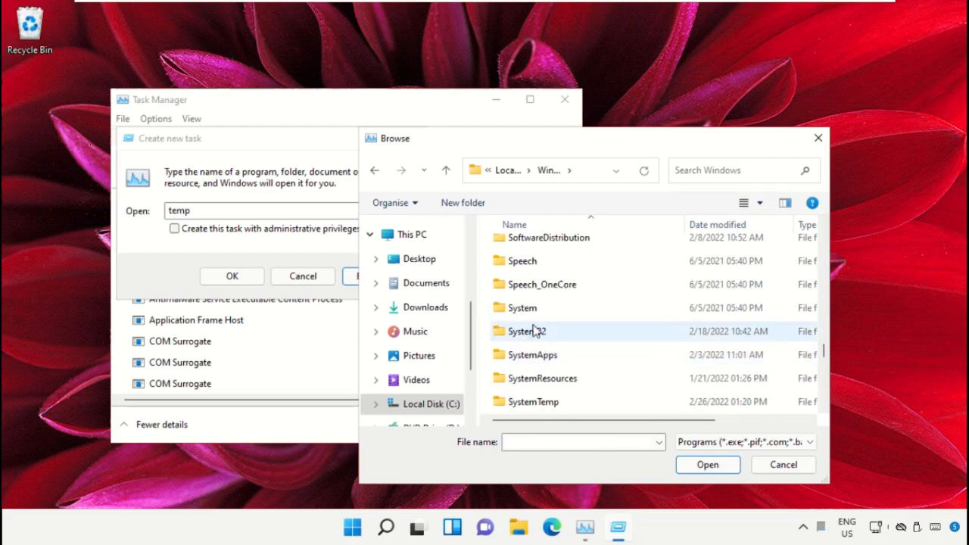
pyautogui.doubleClick(526, 330)
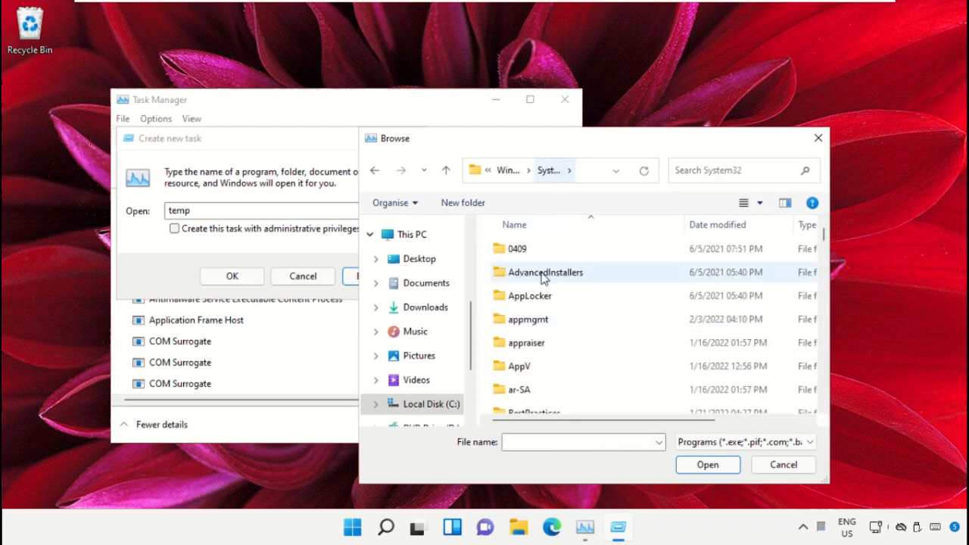
pyautogui.scroll(-3)
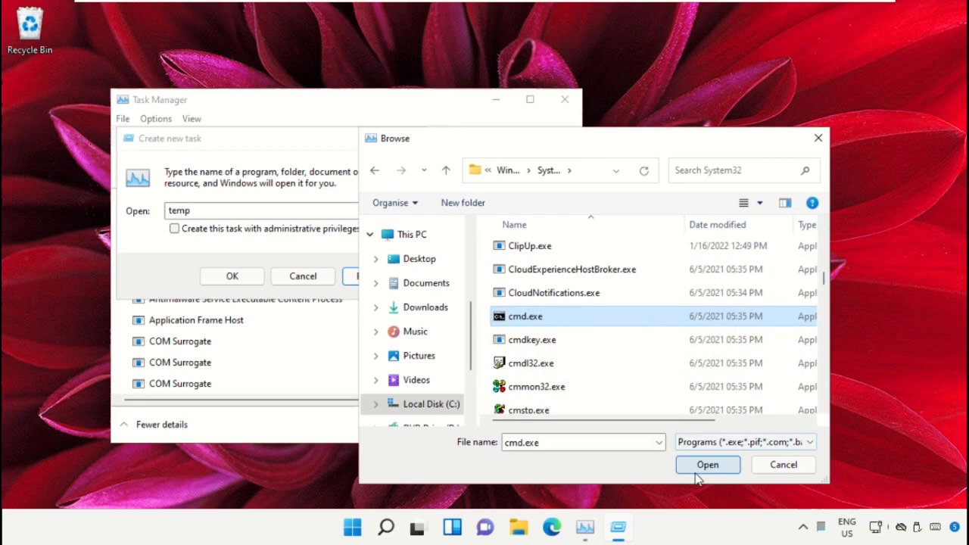
pyautogui.click(707, 463)
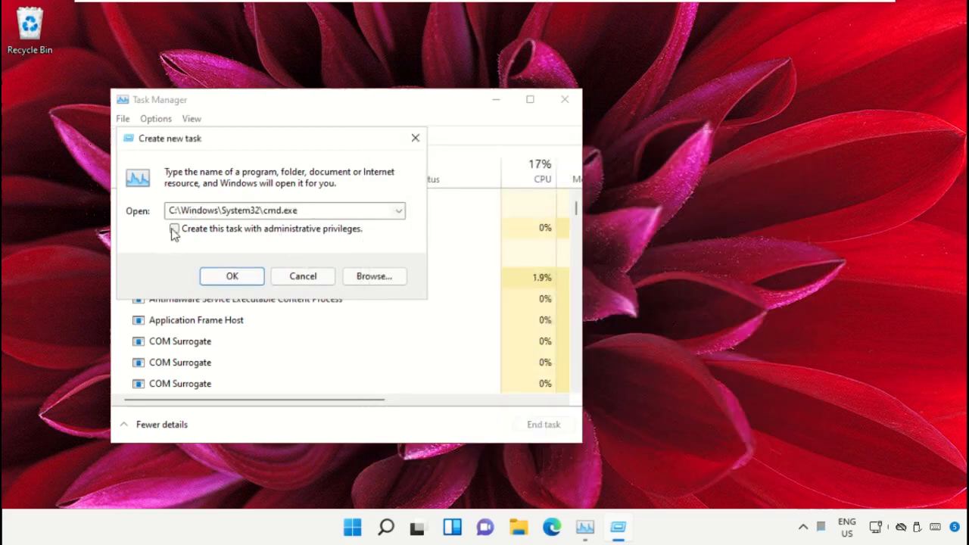
# Run cmd.exe with administrative privileges and minimize Task Manager behind the prompt.
pyautogui.click(175, 228)
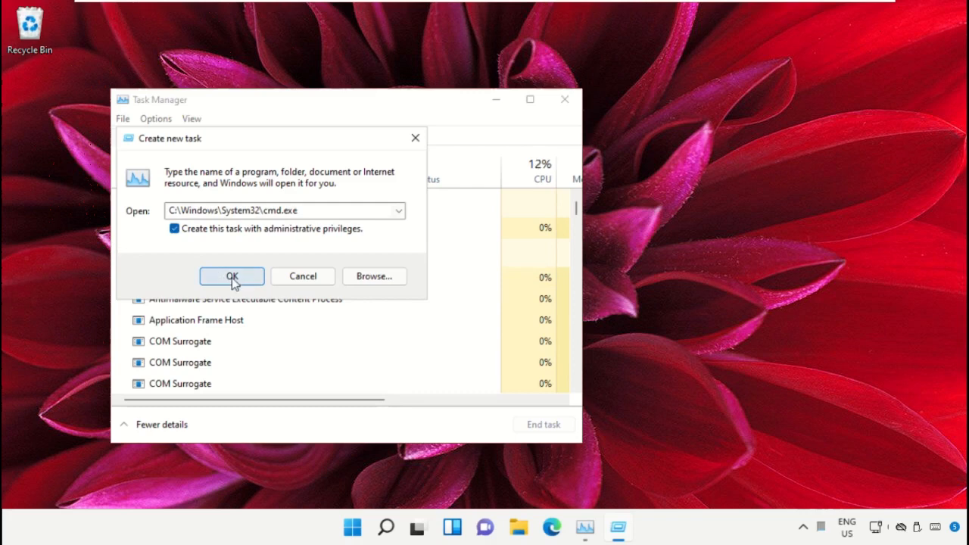
pyautogui.click(232, 276)
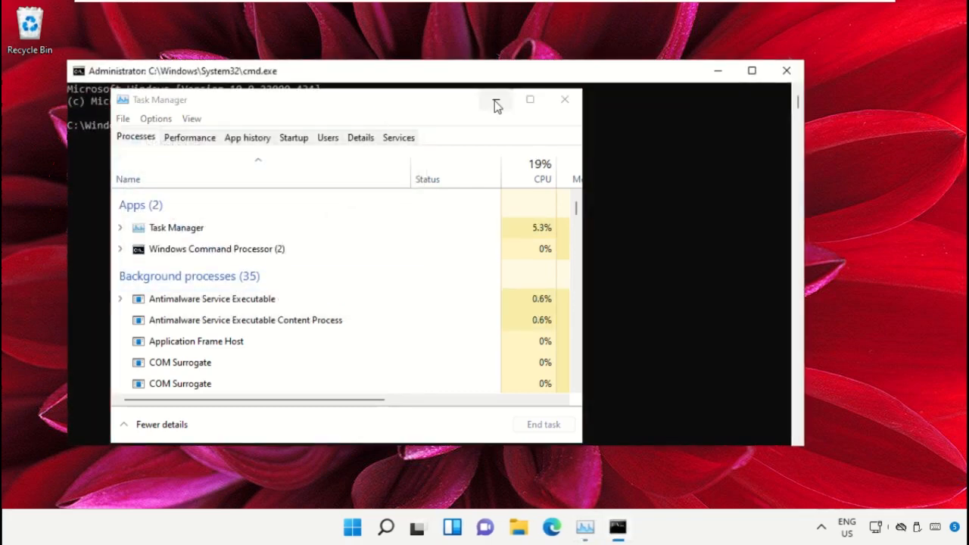
pyautogui.click(563, 100)
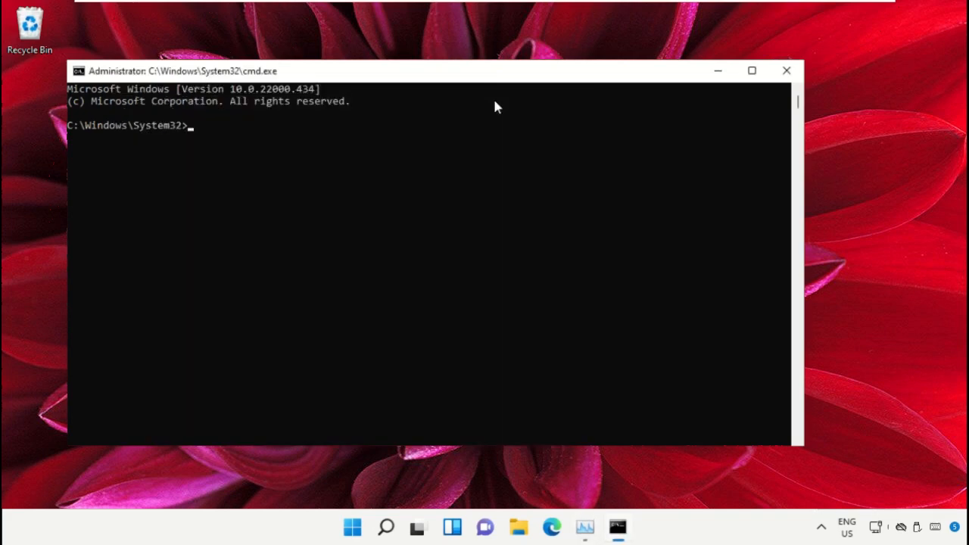
pyautogui.moveTo(318, 539)
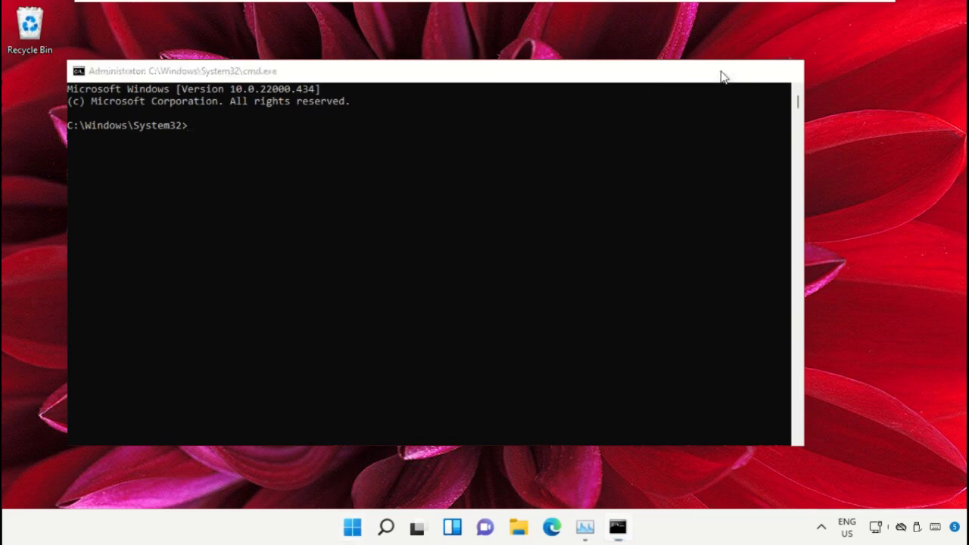
# Launch Chrome from Start and search Google for 'hows.tech windows commands'.
pyautogui.click(352, 527)
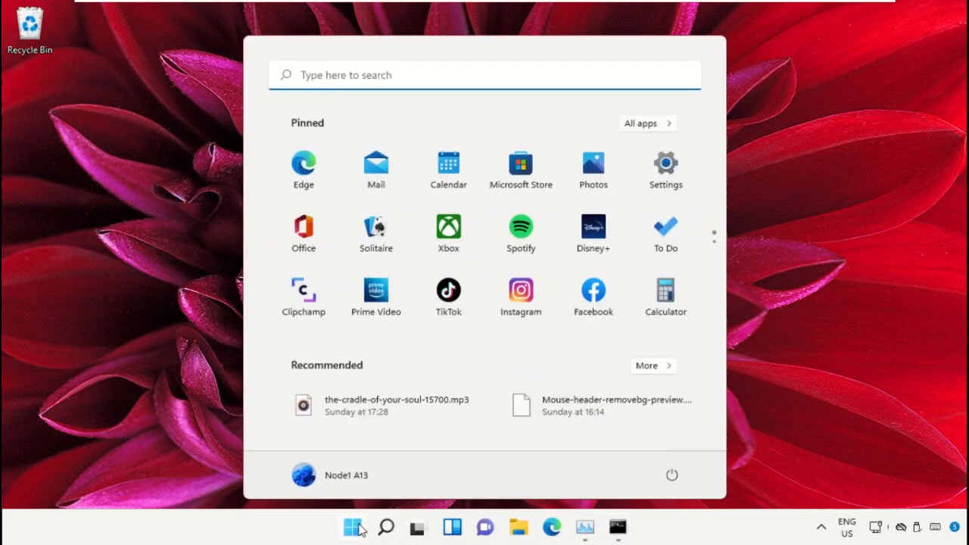
pyautogui.write('Chrome')
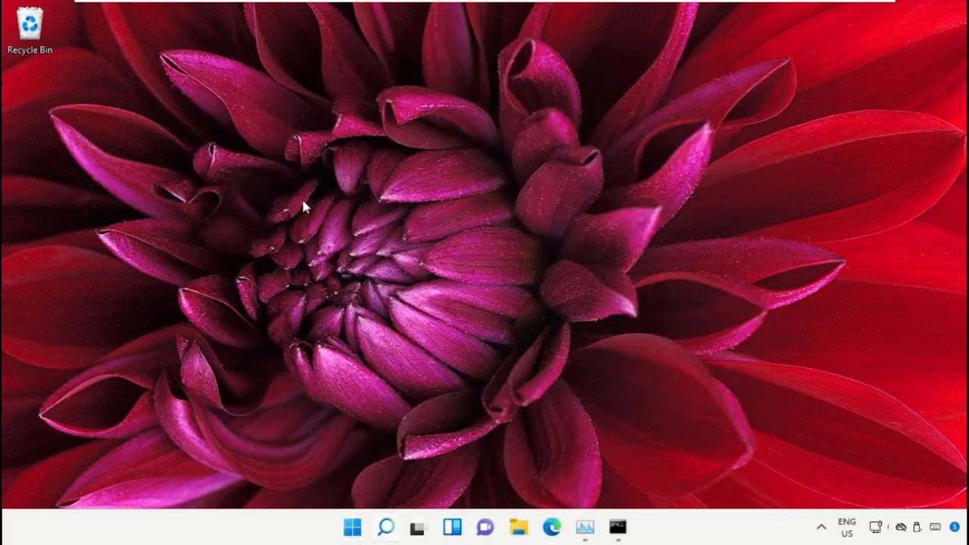
pyautogui.click(551, 527)
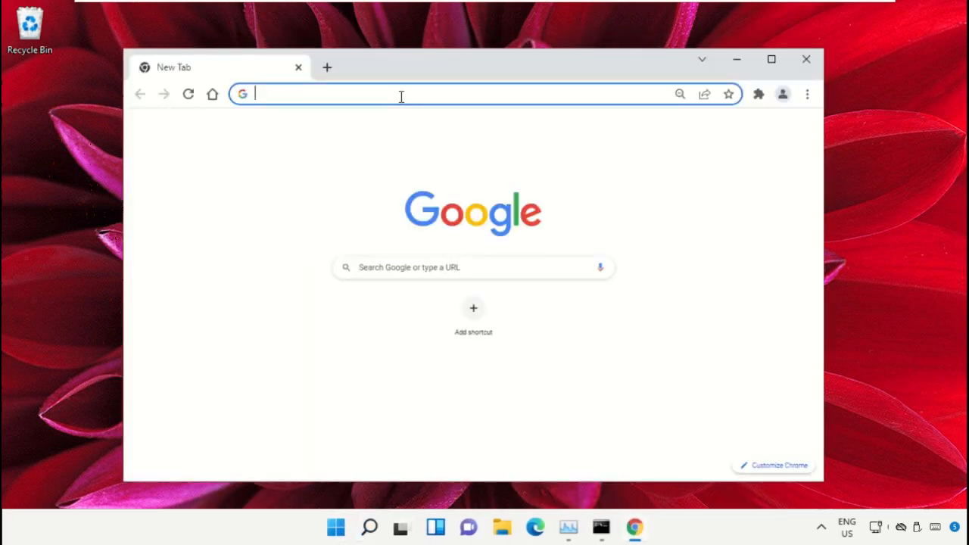
pyautogui.write('google.com')
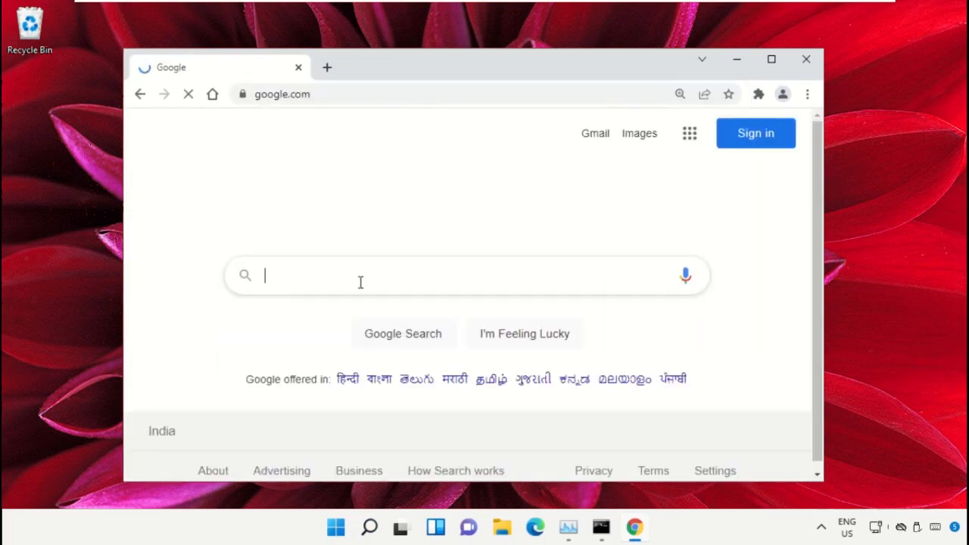
pyautogui.write('hows.tech windows commands')
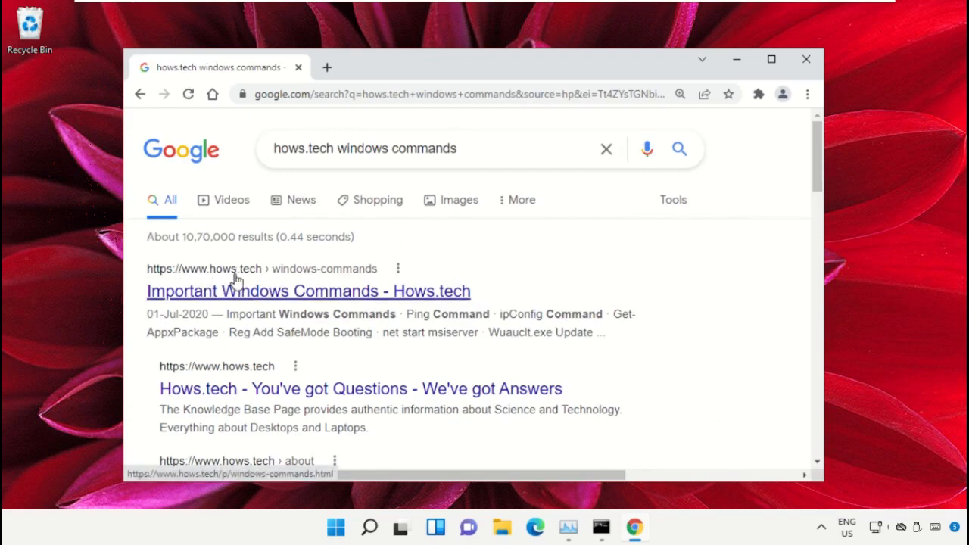
# Open the hows.tech Important Windows Commands page and scroll to the sfc commands.
pyautogui.click(308, 290)
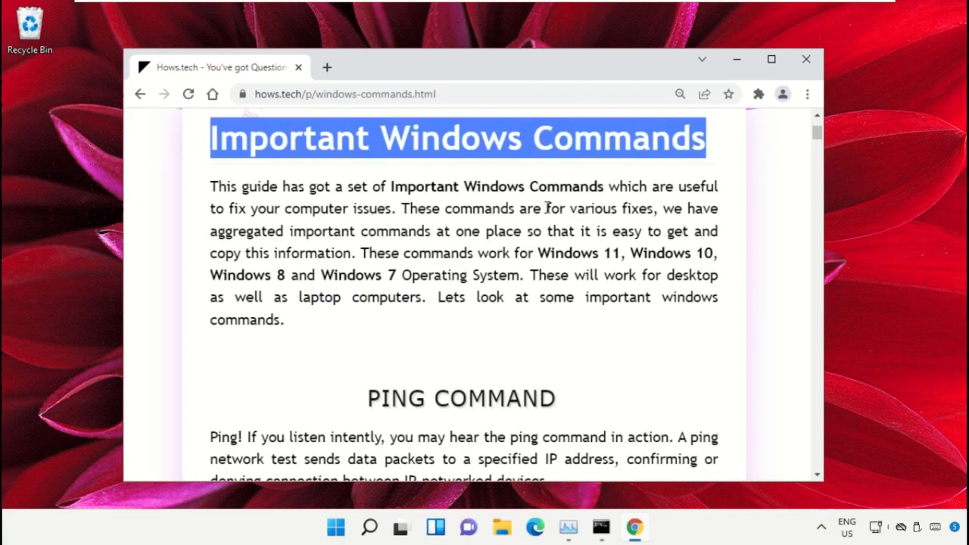
pyautogui.scroll(-3)
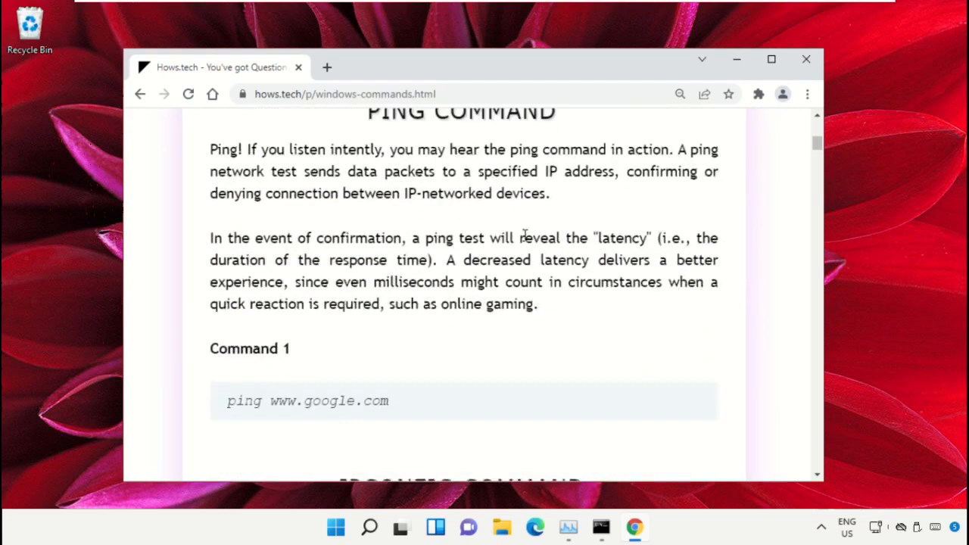
pyautogui.scroll(-3)
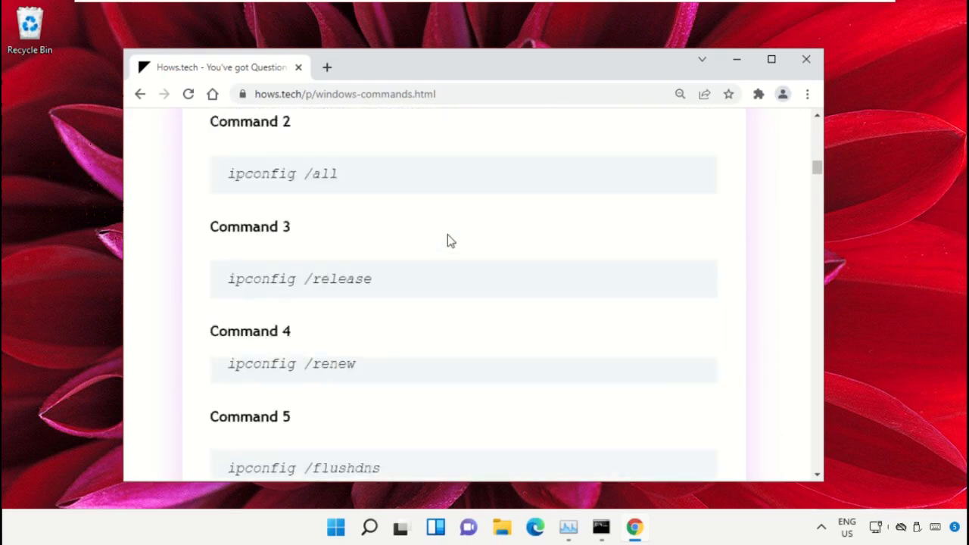
pyautogui.scroll(-3)
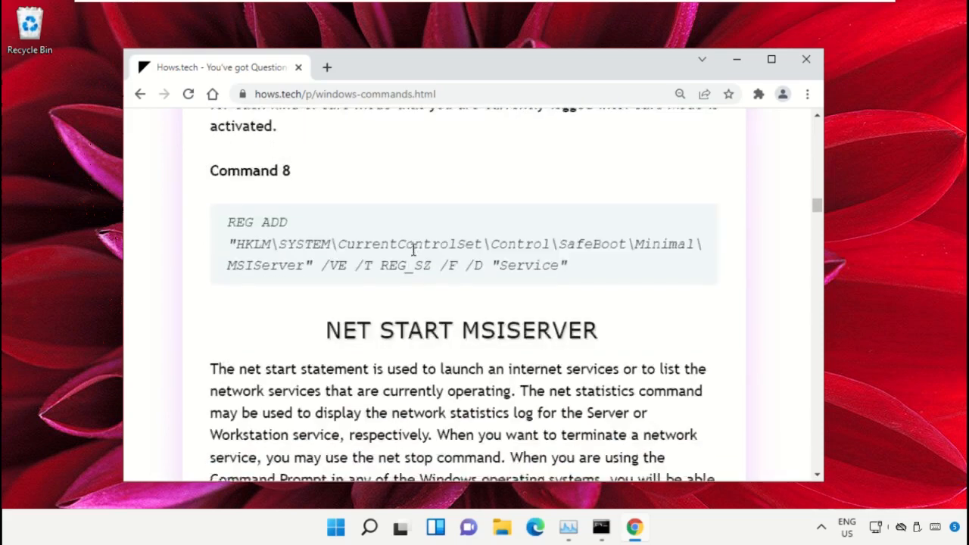
pyautogui.scroll(-3)
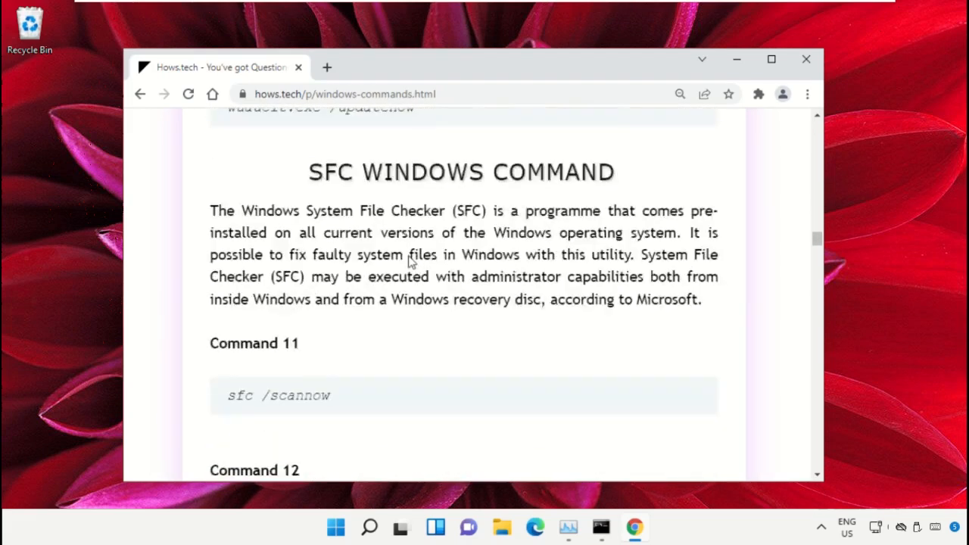
pyautogui.scroll(-3)
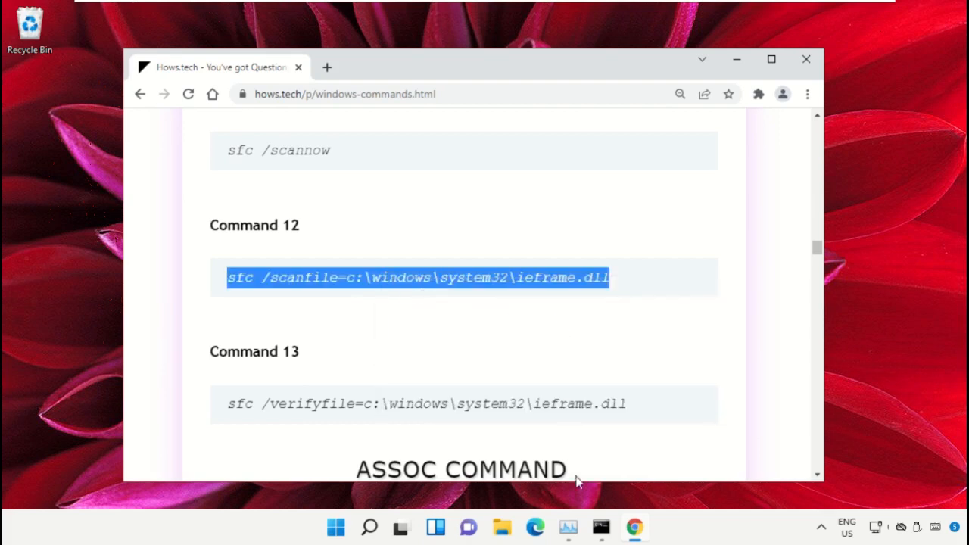
# Run sfc /scanfile=c:\windows\system32\ieframe.dll in the admin prompt, then return to the page.
pyautogui.click(600, 527)
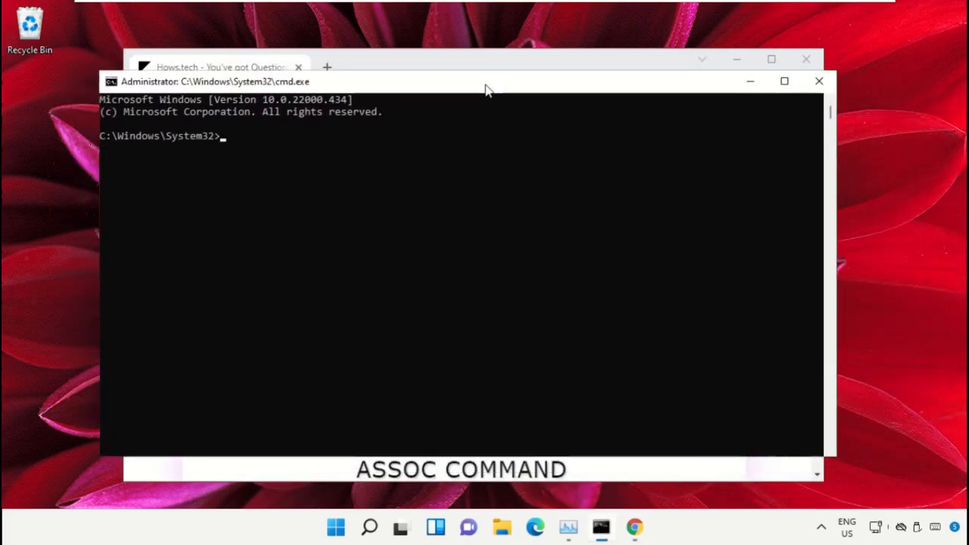
pyautogui.write('sfc /scanfile=c:\\windows\\system32\\ieframe.dll')
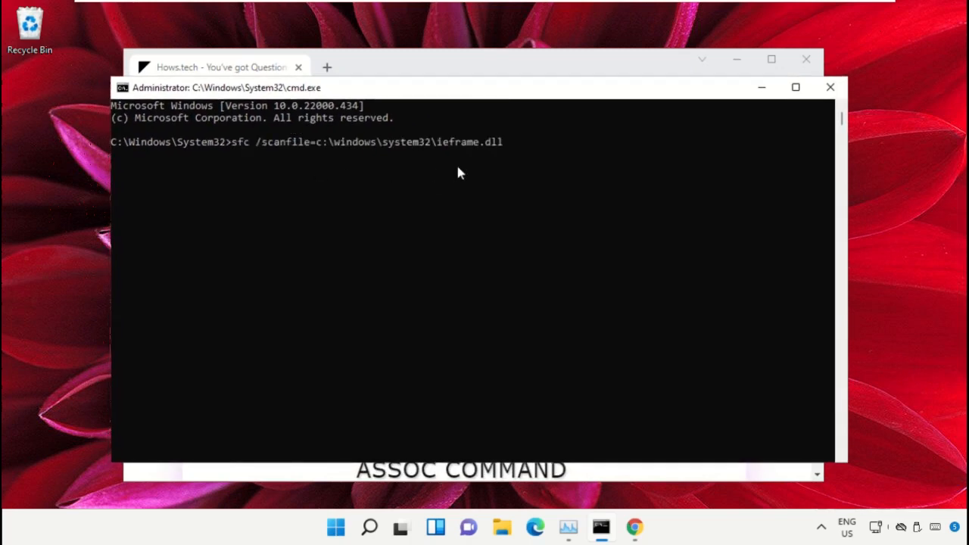
pyautogui.moveTo(316, 74)
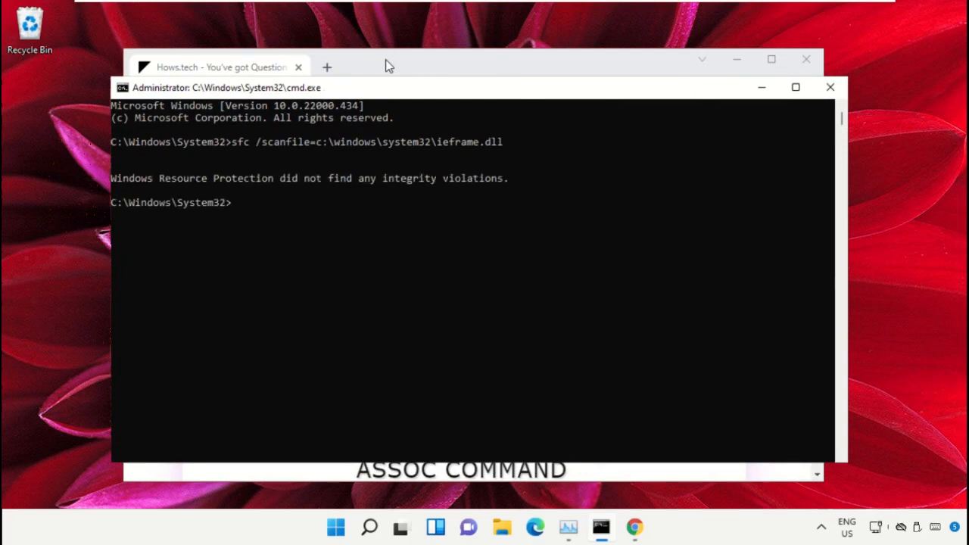
pyautogui.click(219, 67)
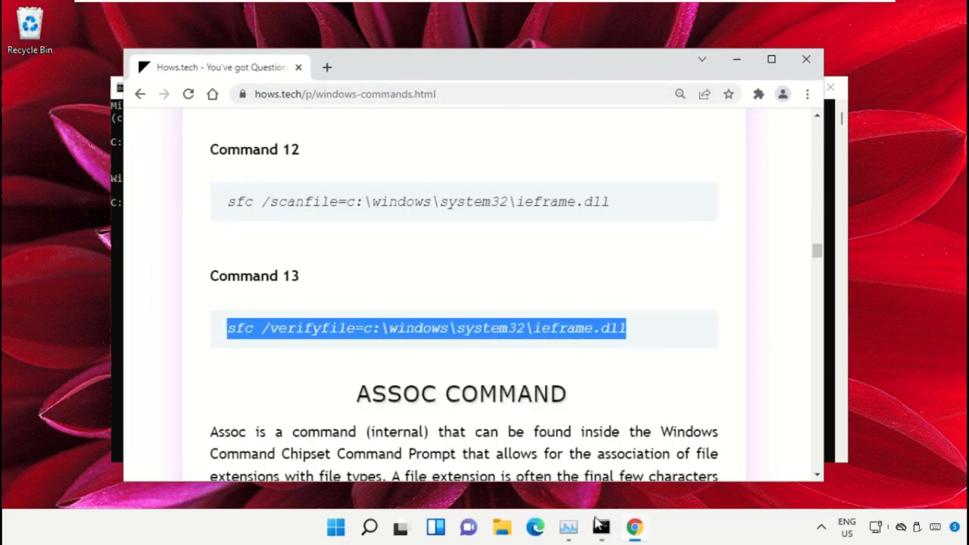
# Run sfc /verifyfile for ieframe.dll in the admin prompt and close the window.
pyautogui.click(599, 526)
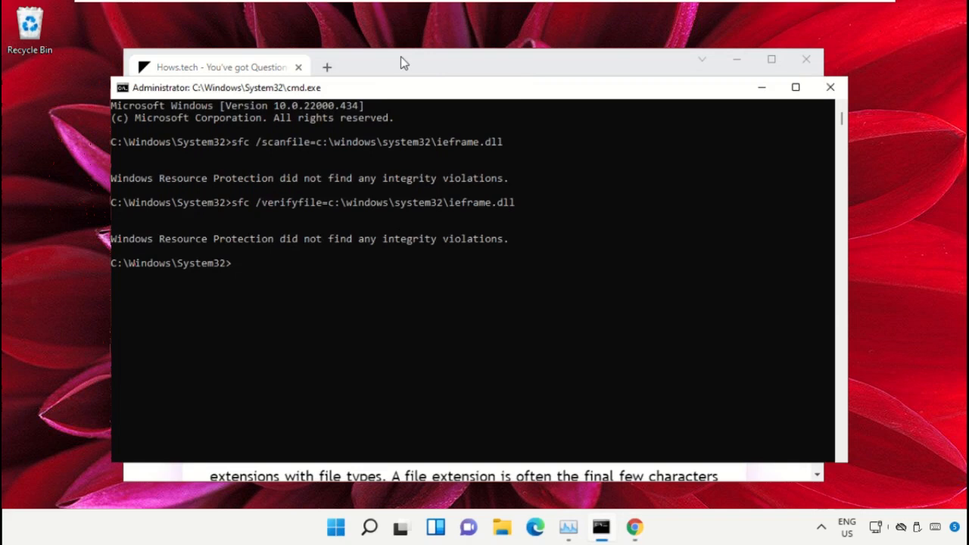
pyautogui.moveTo(424, 63)
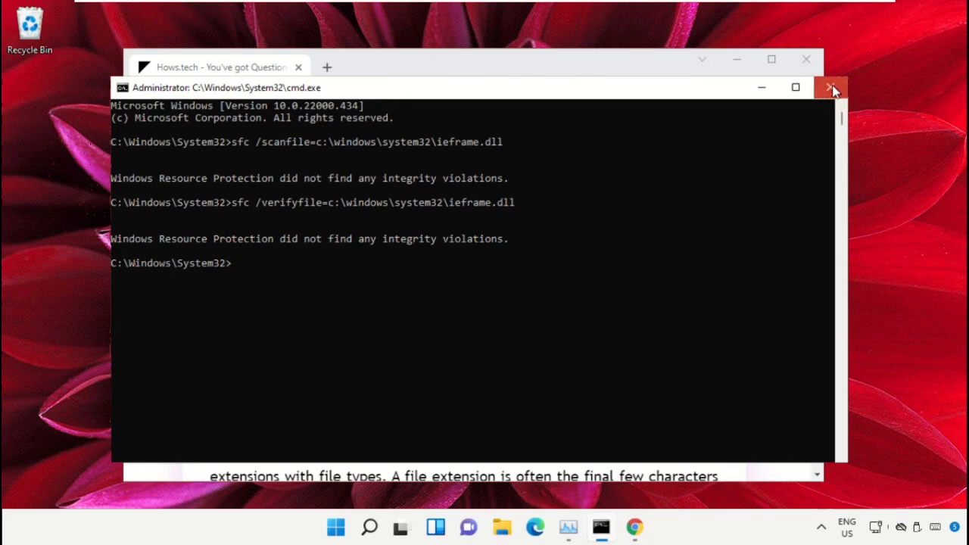
pyautogui.click(829, 86)
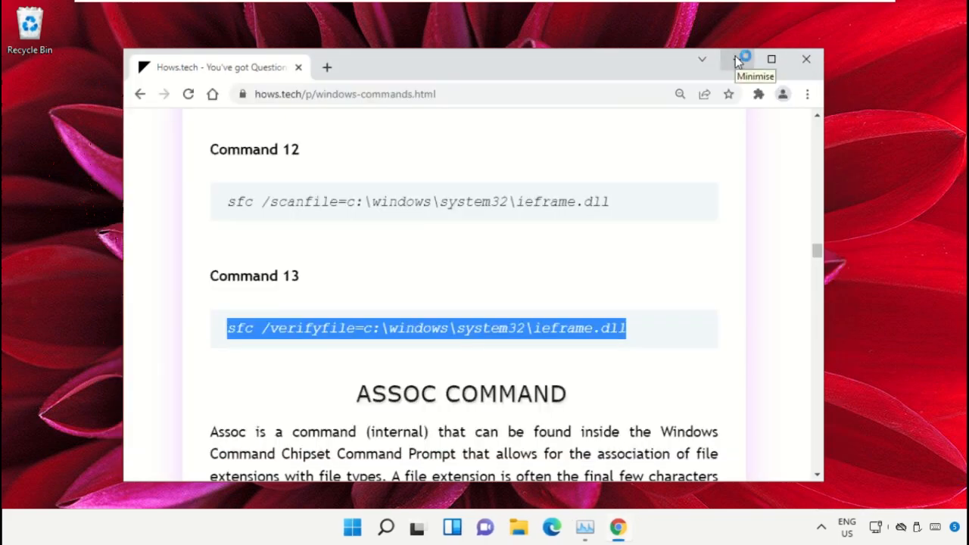
# Minimize Chrome and launch Windows PowerShell as administrator from Search, approving UAC.
pyautogui.click(740, 59)
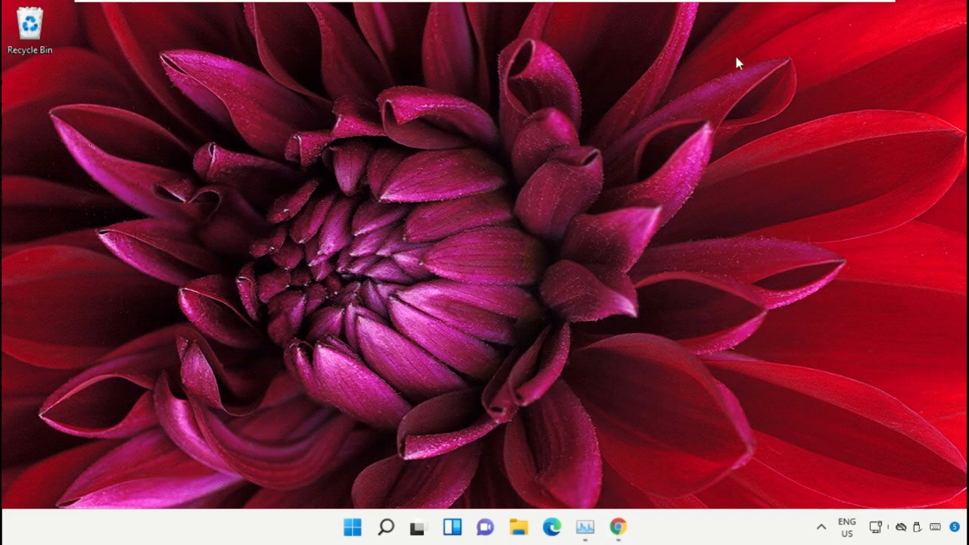
pyautogui.moveTo(597, 188)
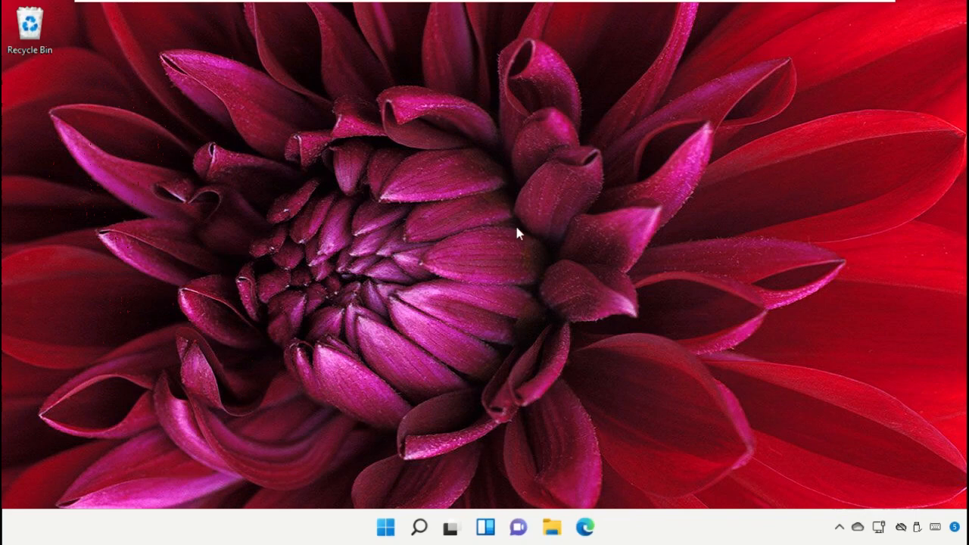
pyautogui.moveTo(406, 514)
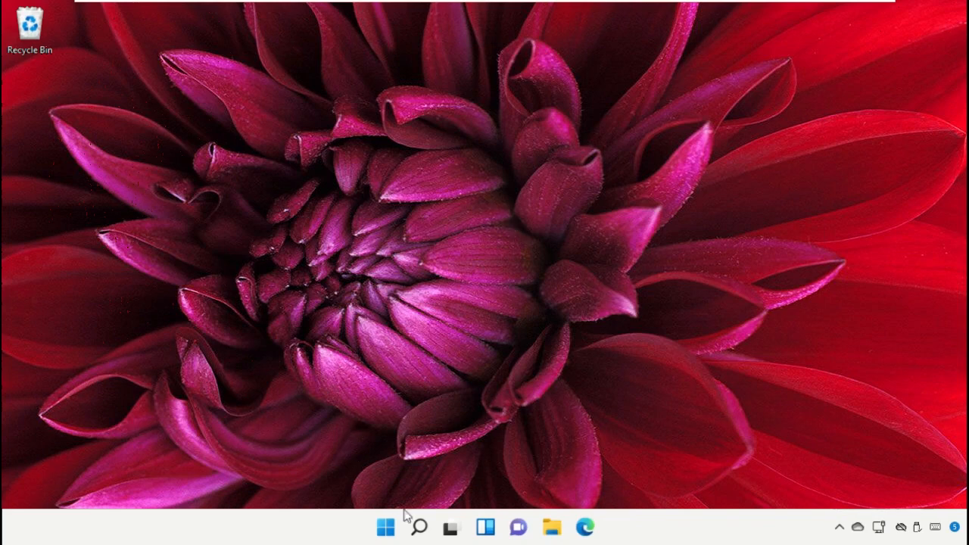
pyautogui.click(418, 527)
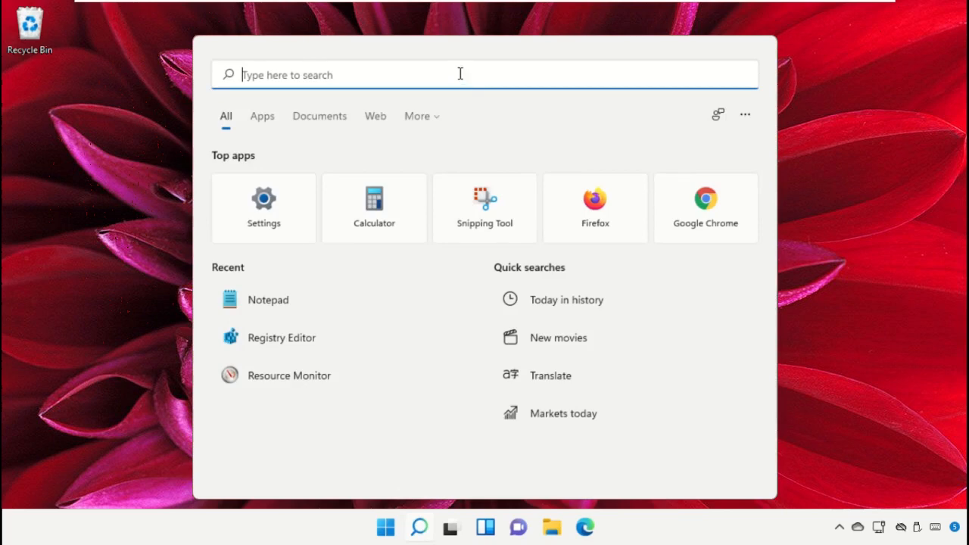
pyautogui.write('Windows Defender Firewall')
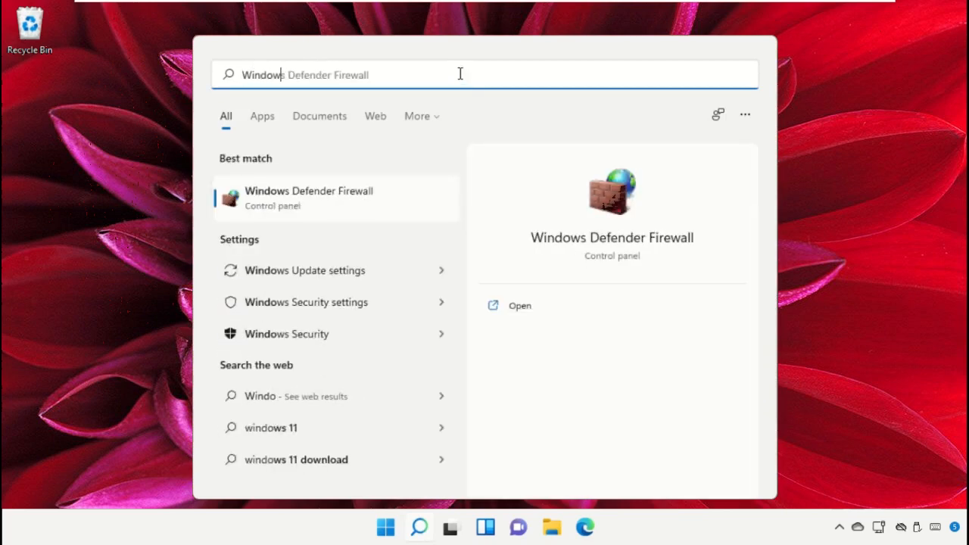
pyautogui.write('Windows PowerShell')
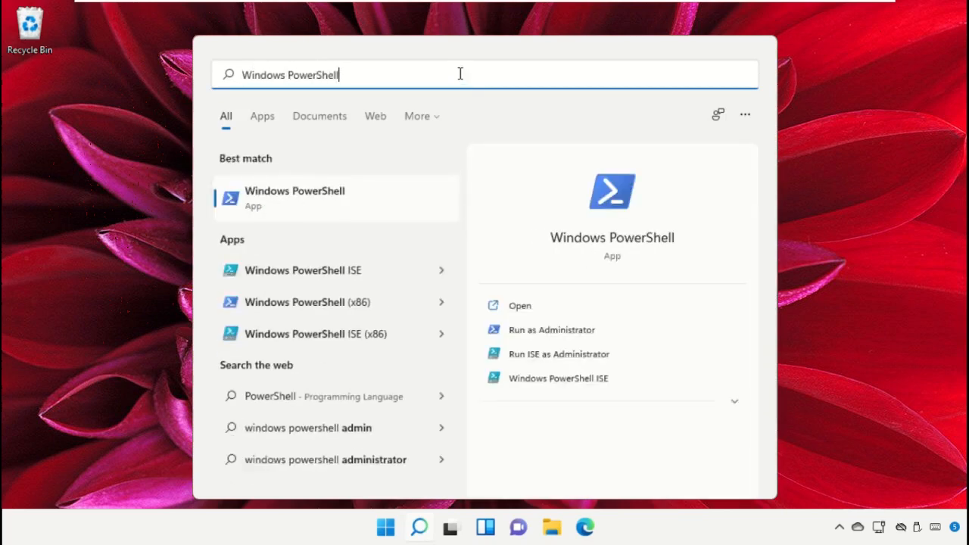
pyautogui.moveTo(351, 197)
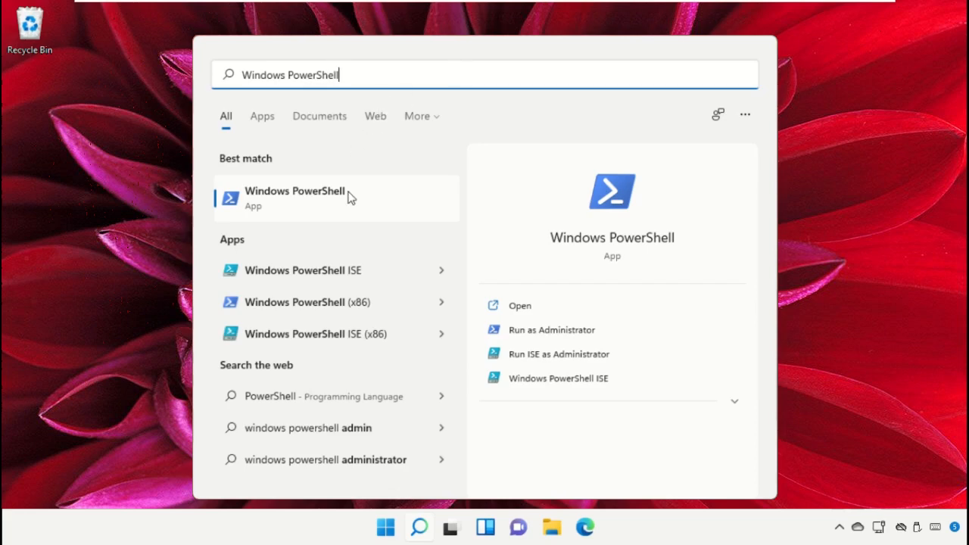
pyautogui.click(551, 330)
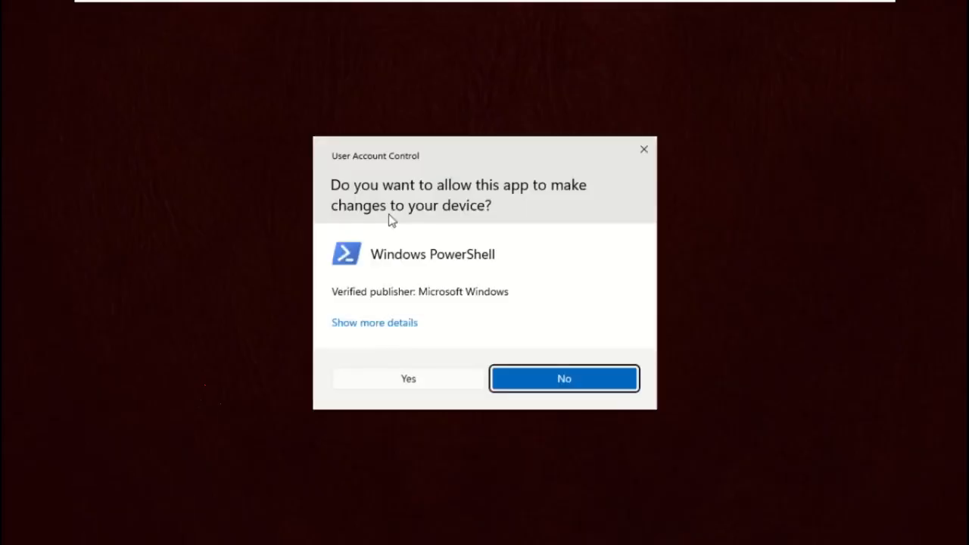
pyautogui.click(407, 378)
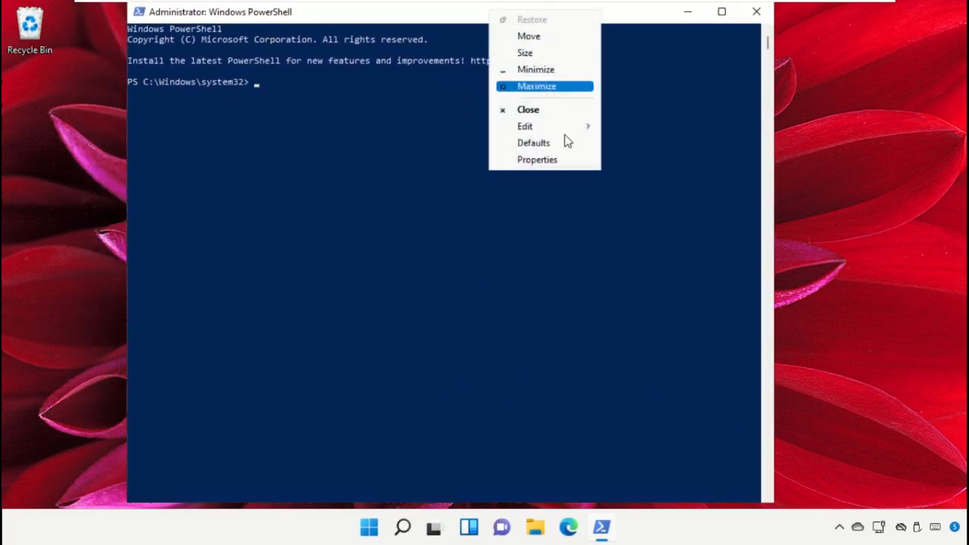
# Paste and run Disable-Bitlocker MountPoint C: via Edit > Paste, then close PowerShell.
pyautogui.click(524, 126)
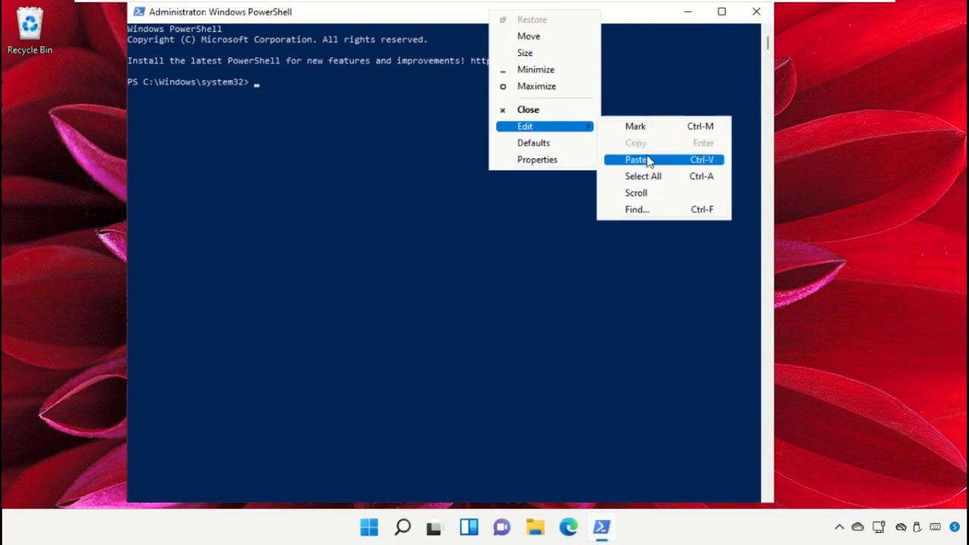
pyautogui.click(635, 159)
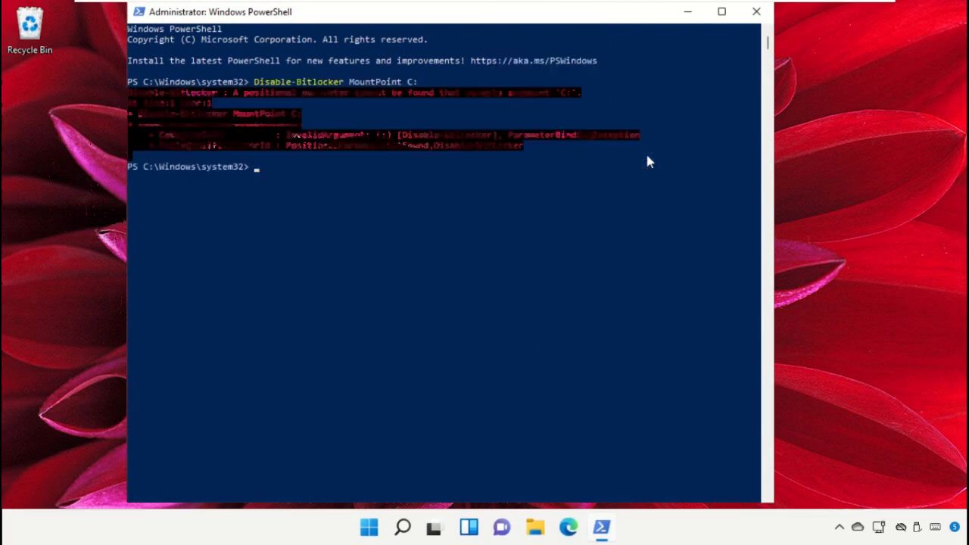
pyautogui.moveTo(475, 230)
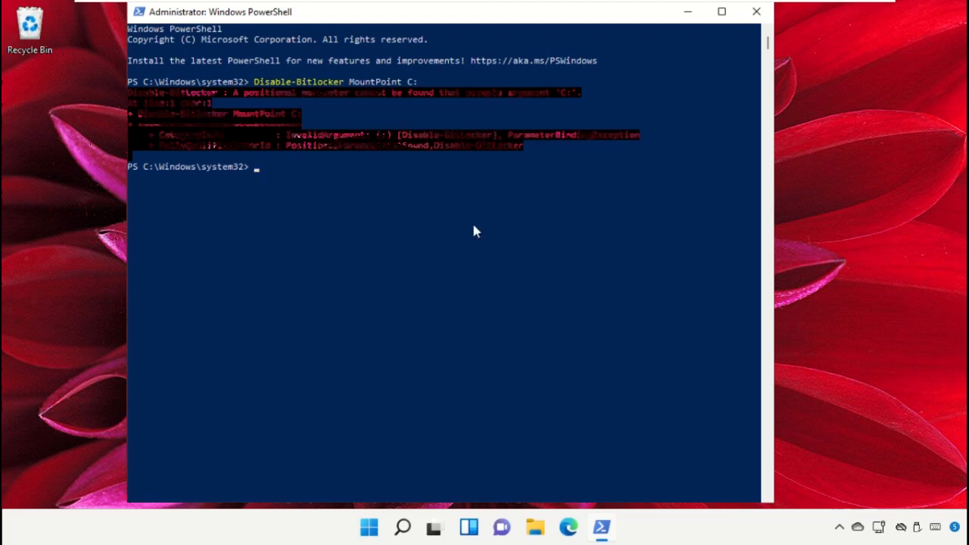
pyautogui.moveTo(756, 12)
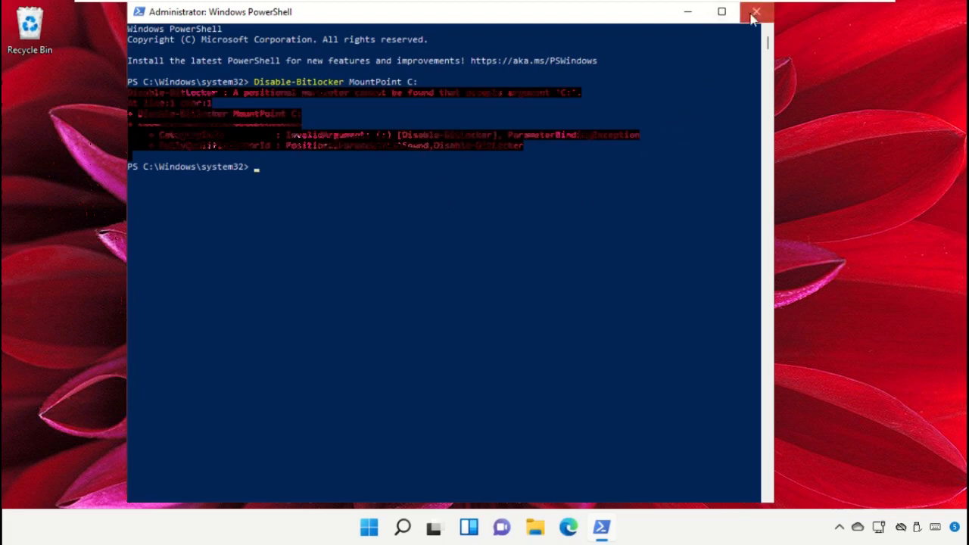
pyautogui.click(755, 12)
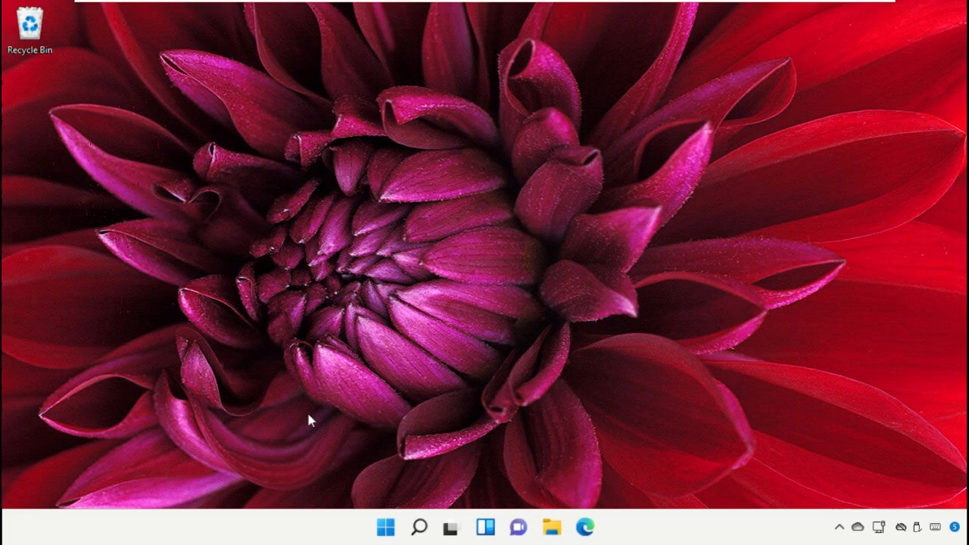
# Relaunch Windows PowerShell as administrator from Search and approve the UAC prompt.
pyautogui.click(418, 527)
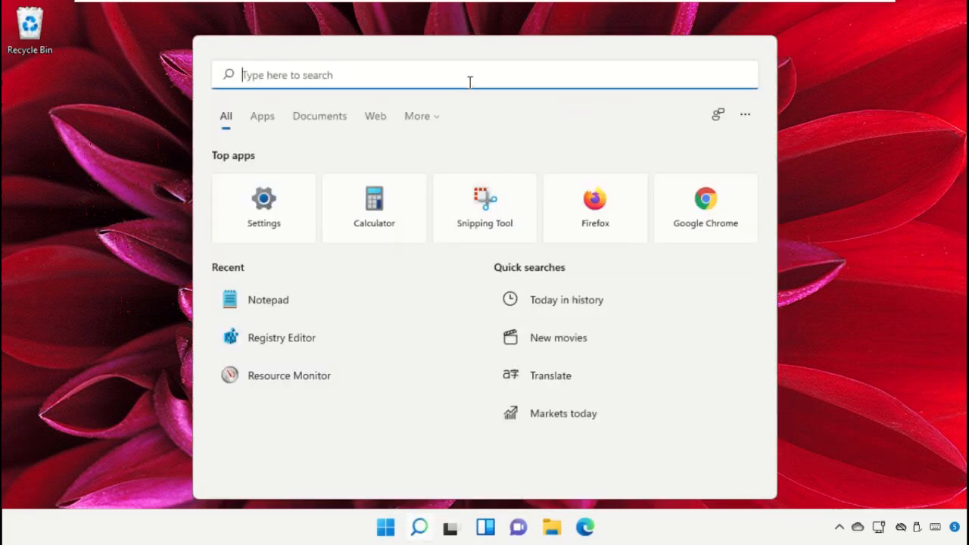
pyautogui.write('Windows PowerShell')
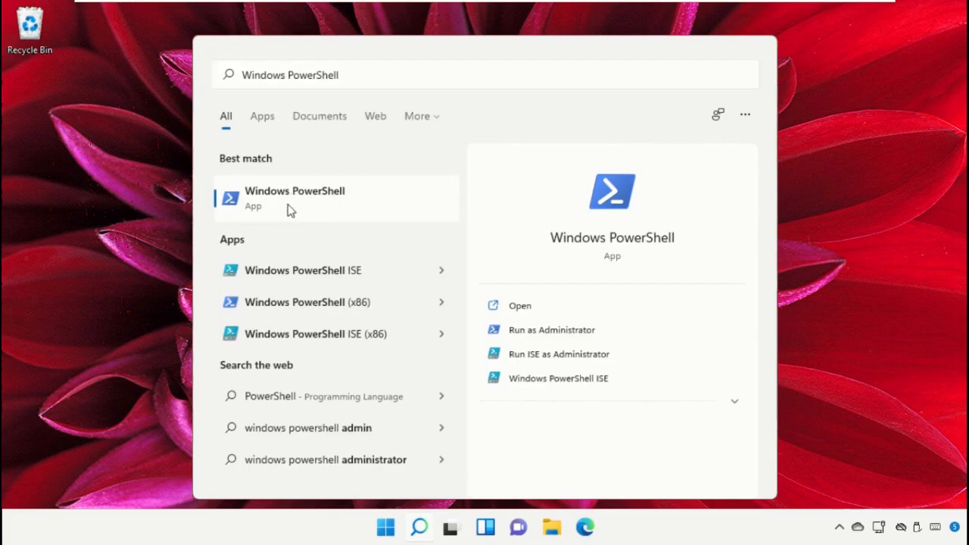
pyautogui.click(551, 330)
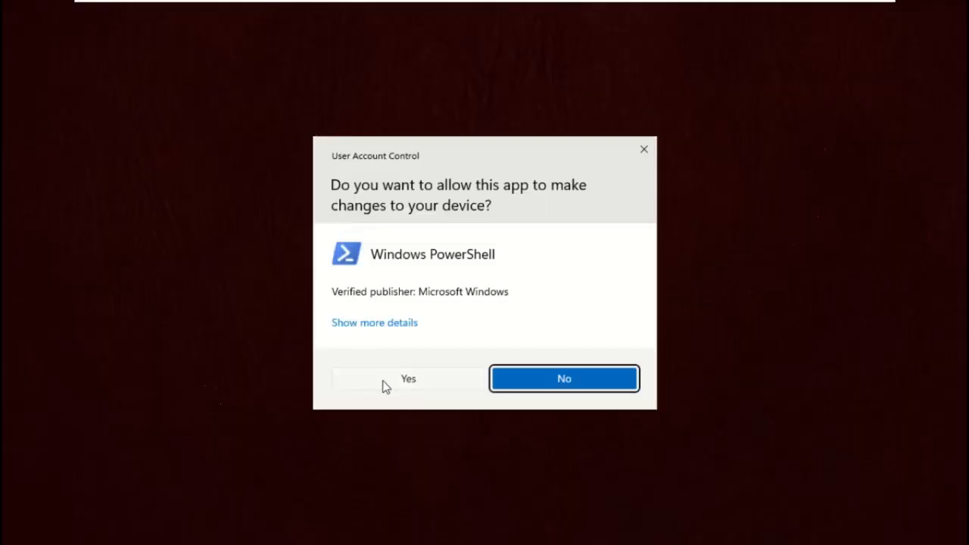
pyautogui.click(409, 378)
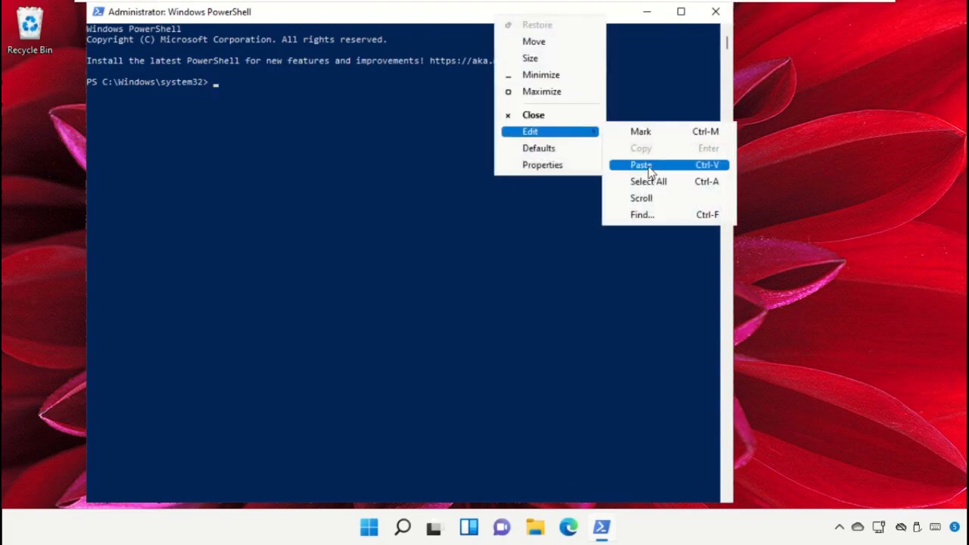
# Paste and run the Add-AppxPackage command, close PowerShell, and bring up Start's power options.
pyautogui.click(640, 163)
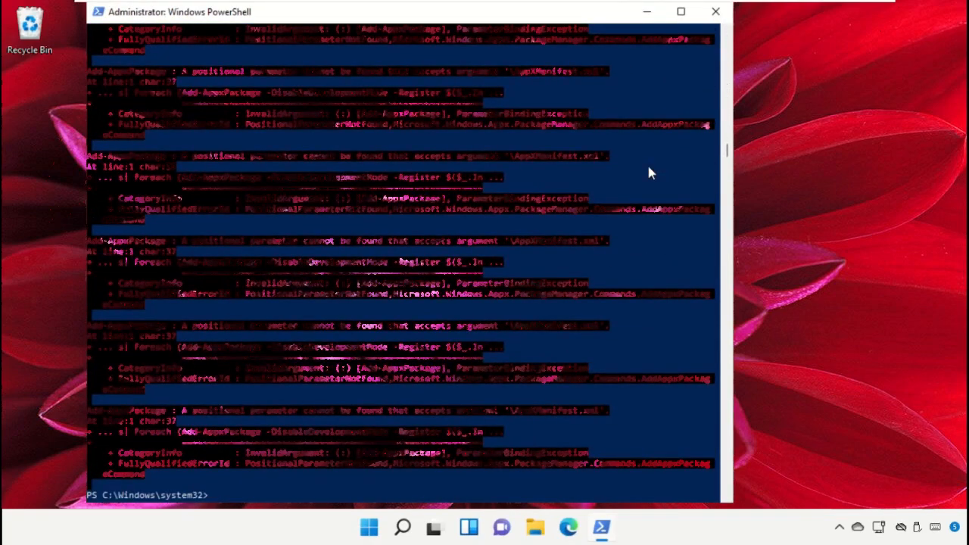
pyautogui.moveTo(409, 230)
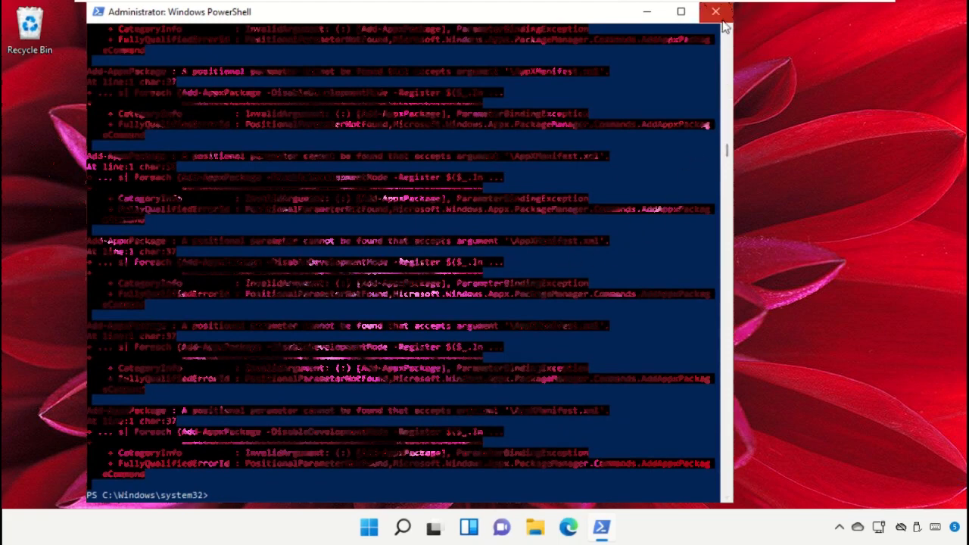
pyautogui.click(715, 12)
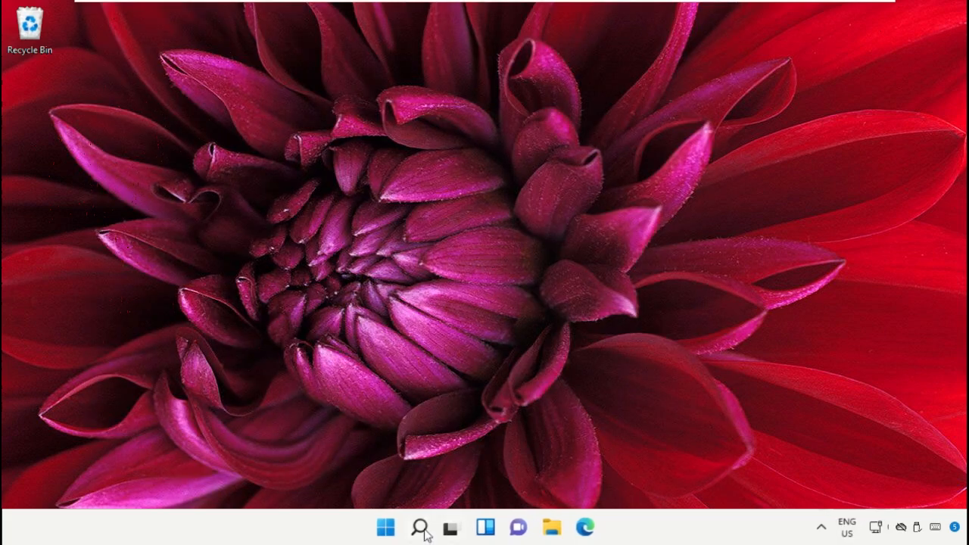
pyautogui.click(384, 527)
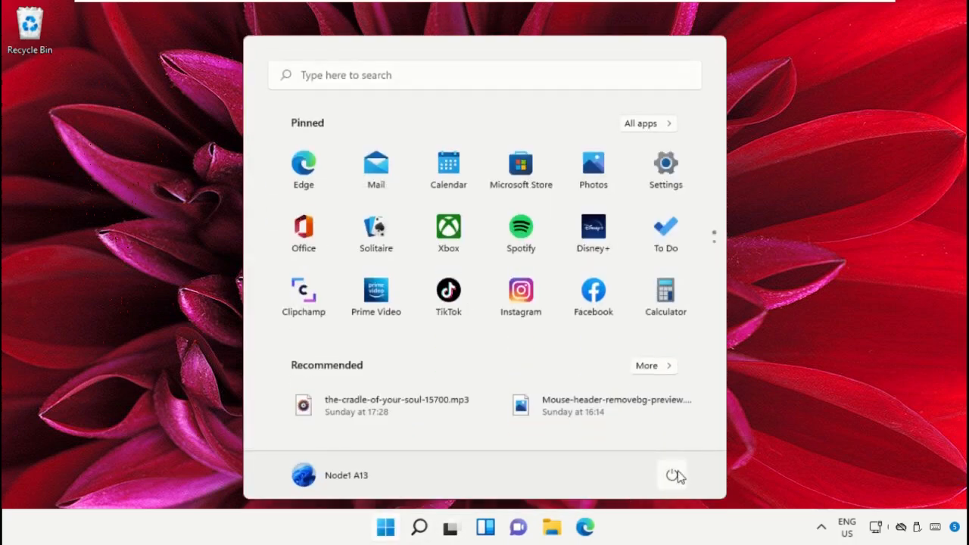
pyautogui.click(671, 475)
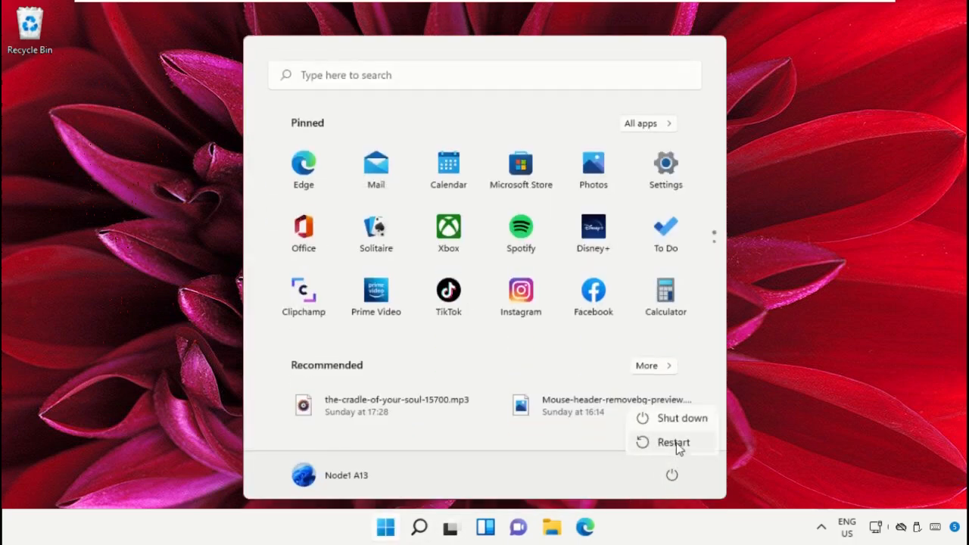